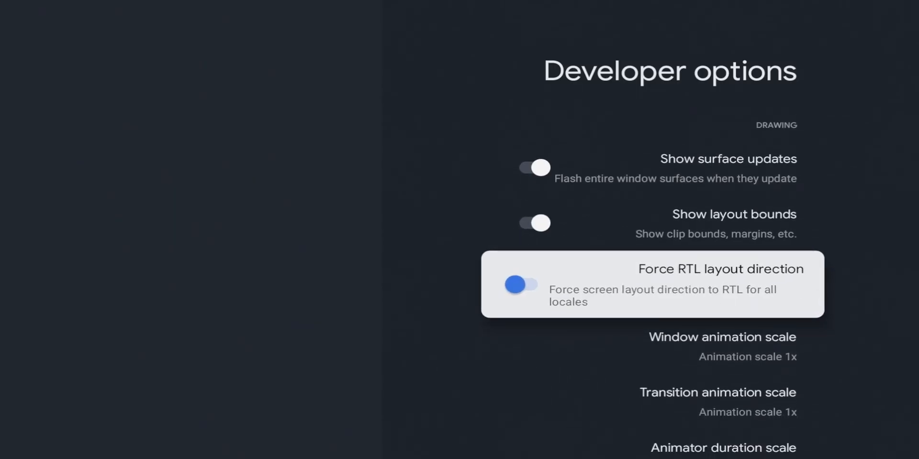
Scroll through the free live channel guide on the Live tab
{"action": "scroll", "scroll_direction": "down", "scroll_amount": 3}
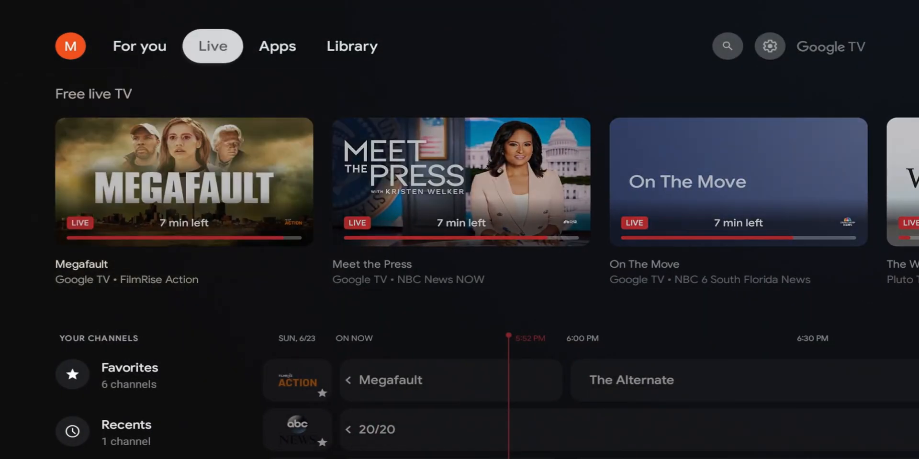
Switch to the For you tab, then bring up the search page
{"action": "left_click", "coordinate": [139, 46]}
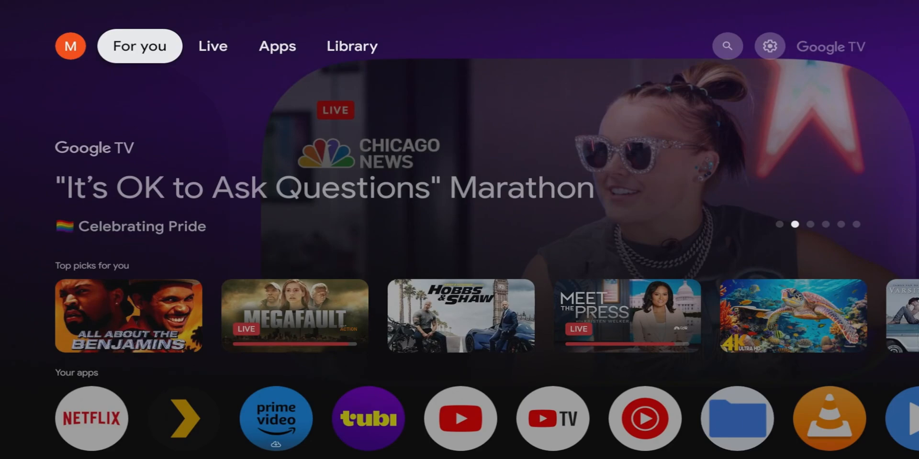
{"action": "left_click", "coordinate": [728, 46]}
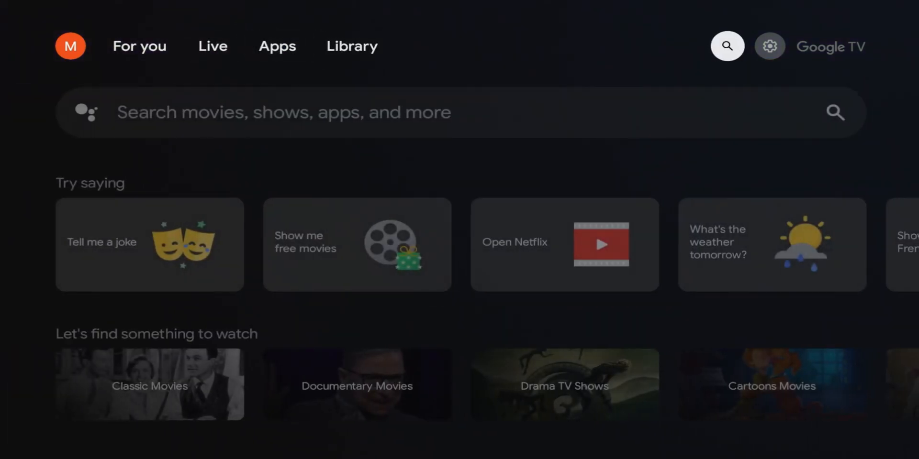
Go to All settings > System > About and scroll to Android TV OS build
{"action": "left_click", "coordinate": [769, 46]}
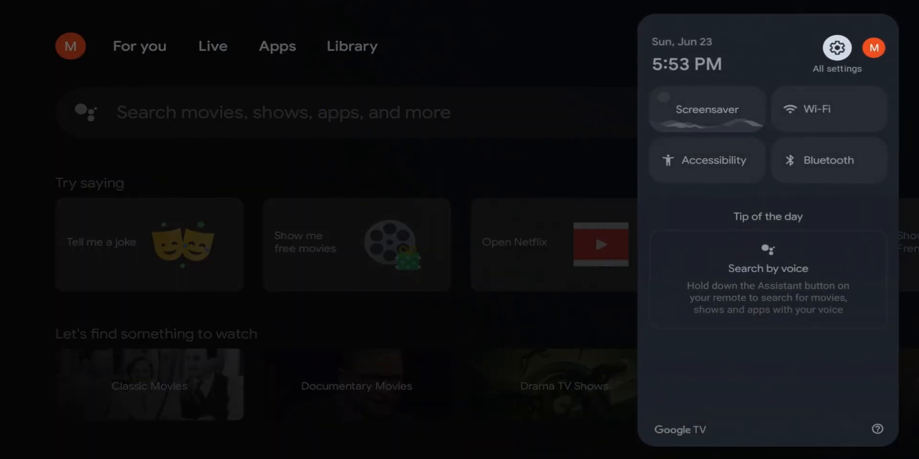
{"action": "left_click", "coordinate": [836, 47]}
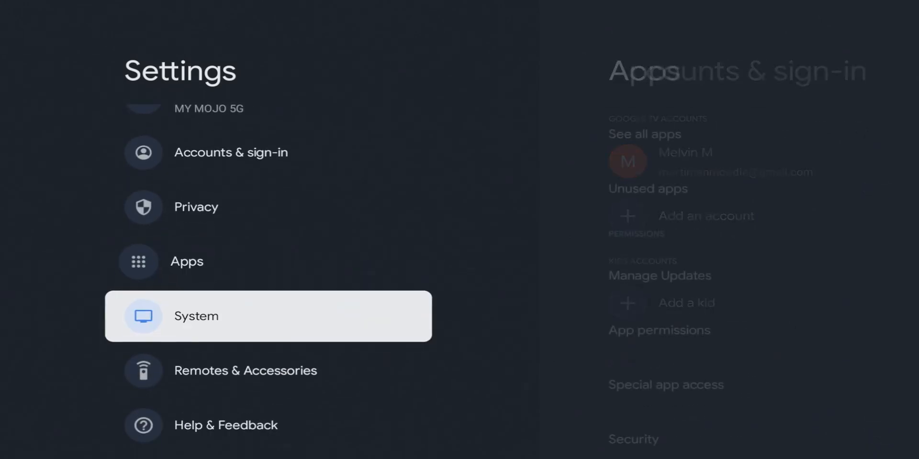
{"action": "left_click", "coordinate": [196, 316]}
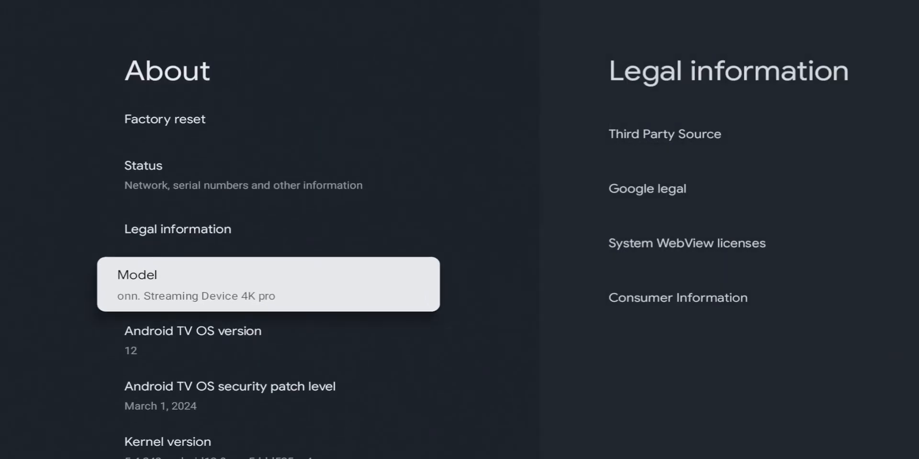
{"action": "scroll", "scroll_direction": "down", "scroll_amount": 3}
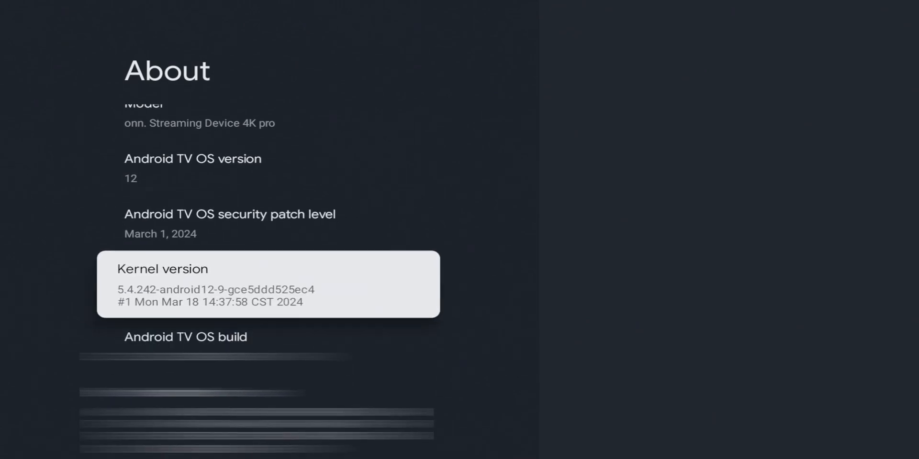
{"action": "scroll", "scroll_direction": "down", "scroll_amount": 3}
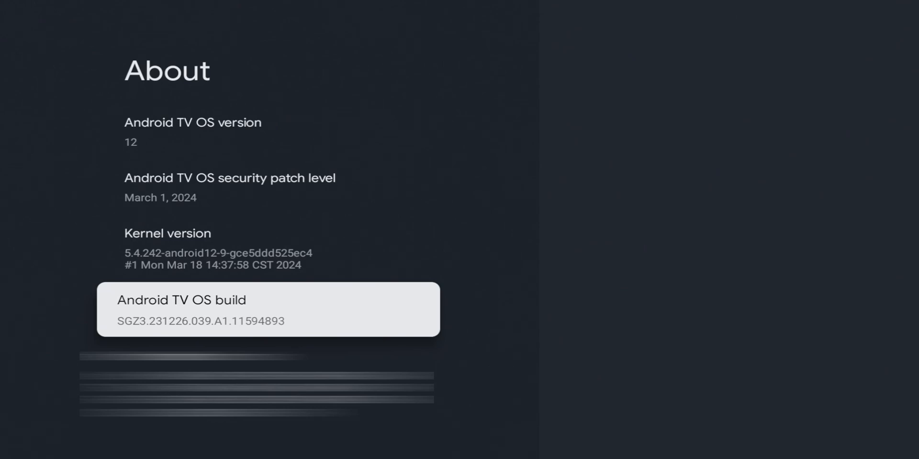
Repeatedly select Android TV OS build to count down toward developer status
{"action": "left_click", "coordinate": [267, 309]}
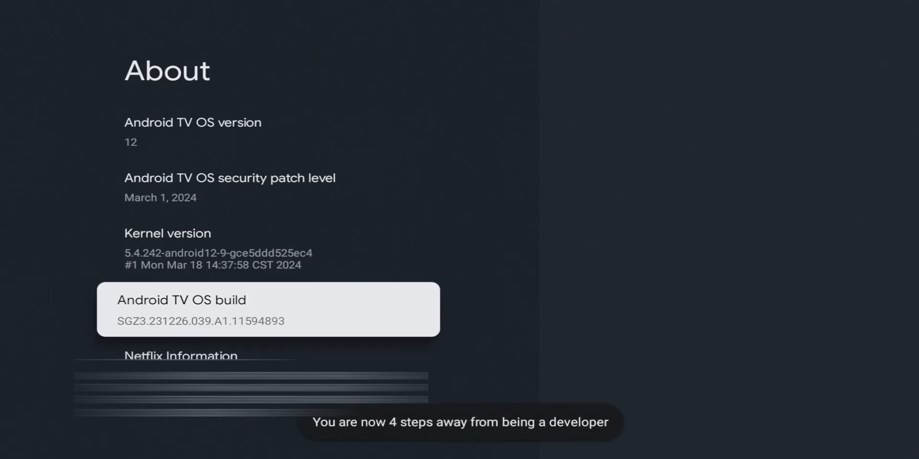
{"action": "left_click", "coordinate": [268, 310]}
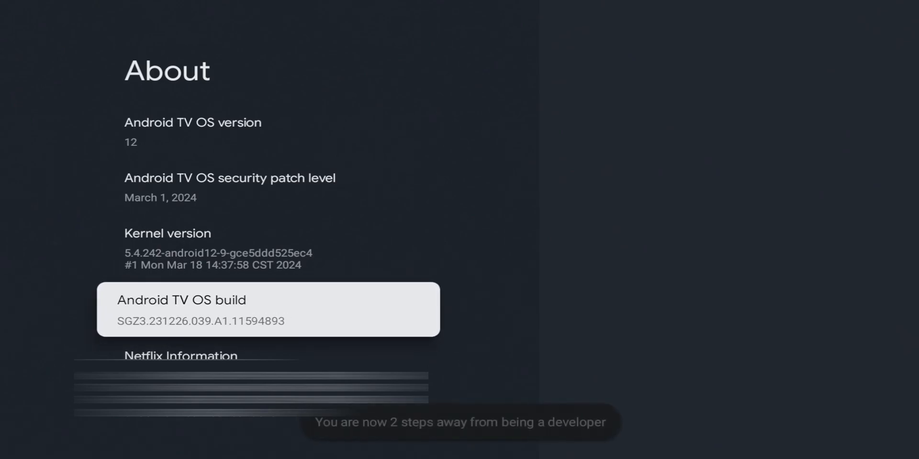
{"action": "left_click", "coordinate": [268, 310]}
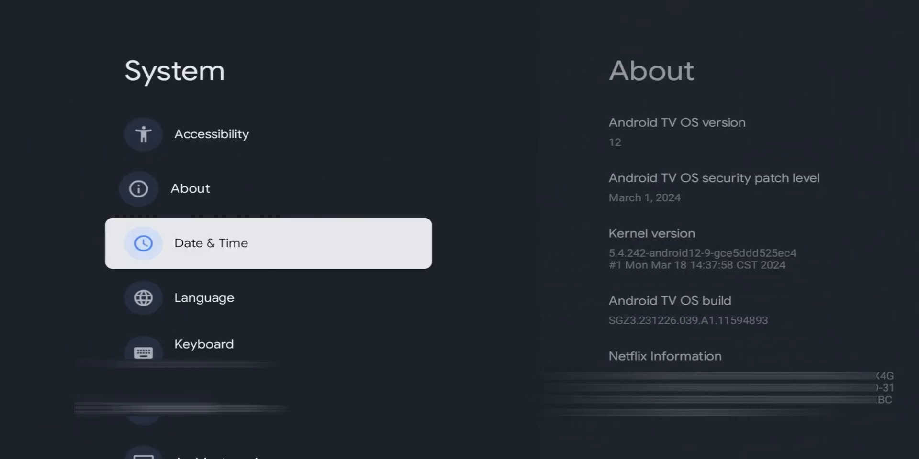
Open Developer options and move down through Stay awake to Bluetooth HCI snoop log
{"action": "scroll", "scroll_direction": "down", "scroll_amount": 3}
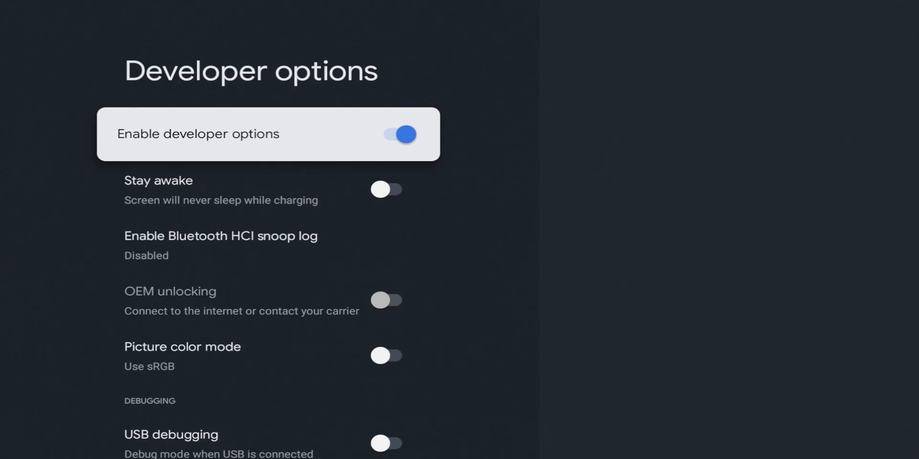
{"action": "key", "text": "Down"}
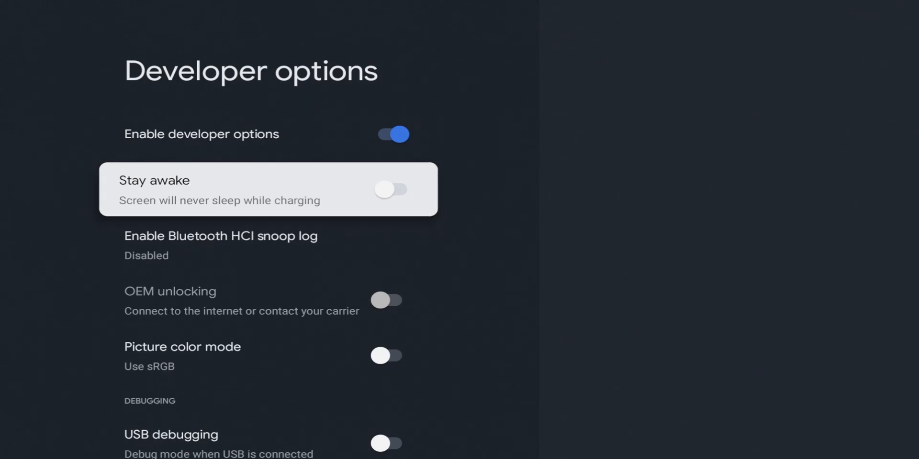
{"action": "left_click", "coordinate": [391, 189]}
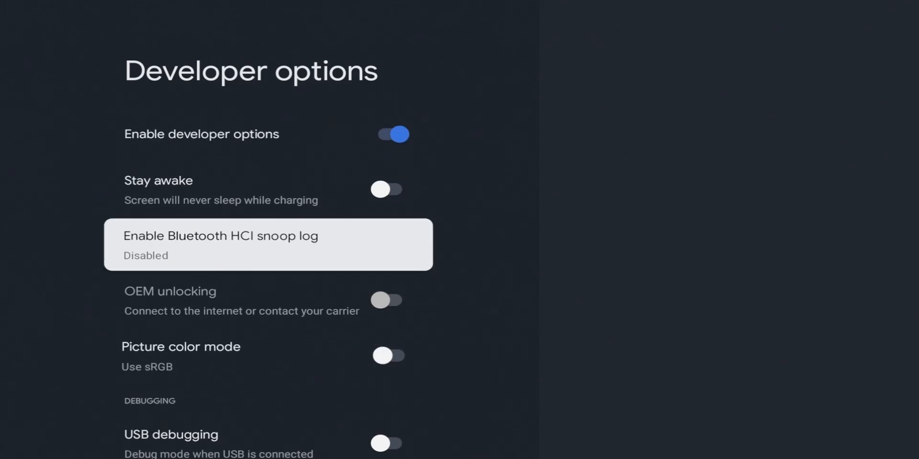
{"action": "left_click", "coordinate": [267, 245]}
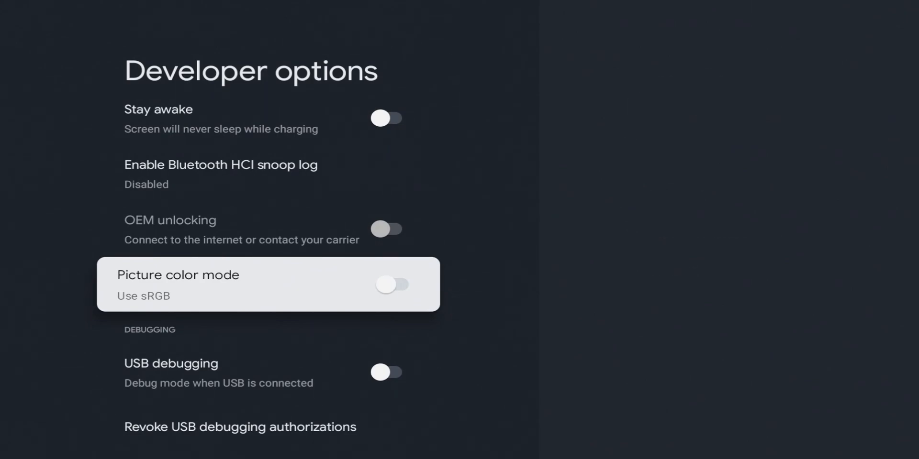
{"action": "left_click", "coordinate": [391, 285]}
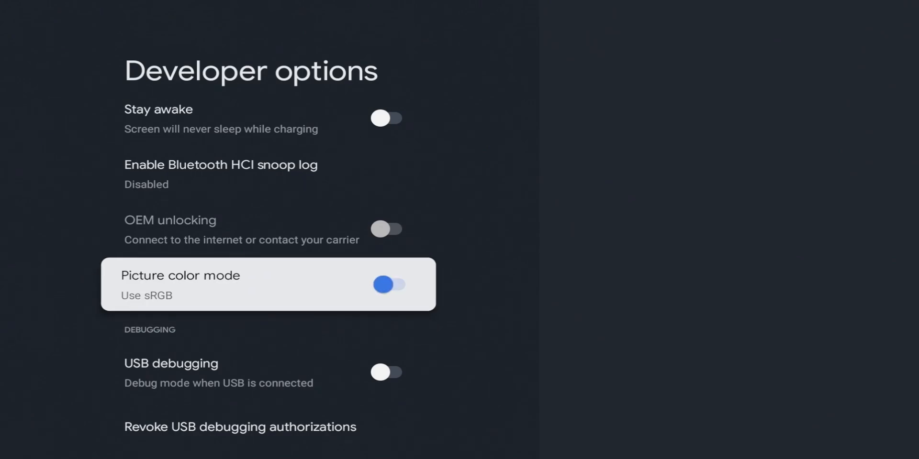
{"action": "left_click", "coordinate": [387, 284]}
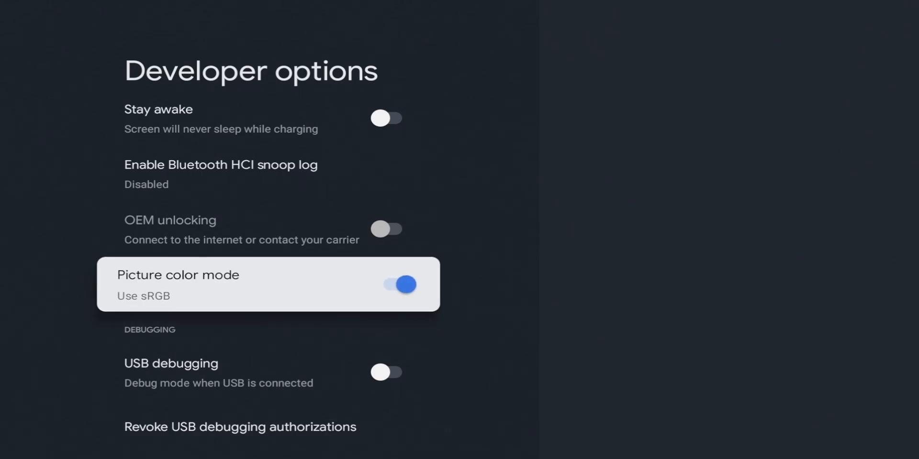
{"action": "left_click", "coordinate": [397, 284]}
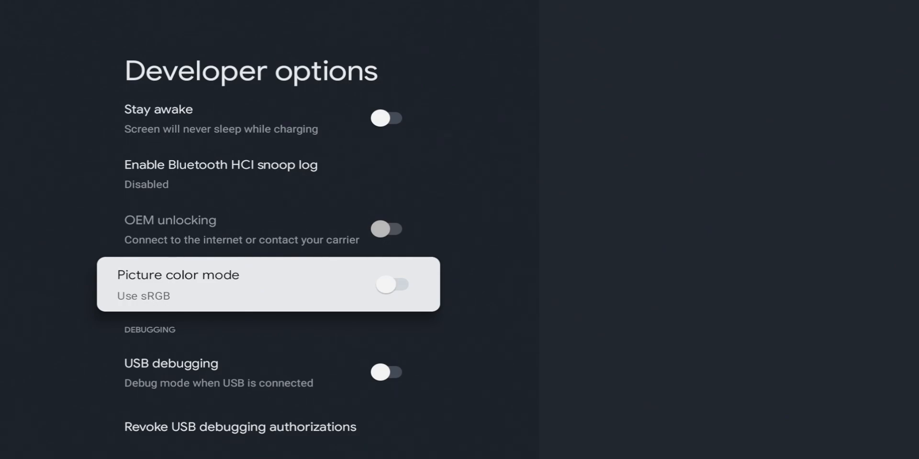
{"action": "scroll", "scroll_direction": "down", "scroll_amount": 3}
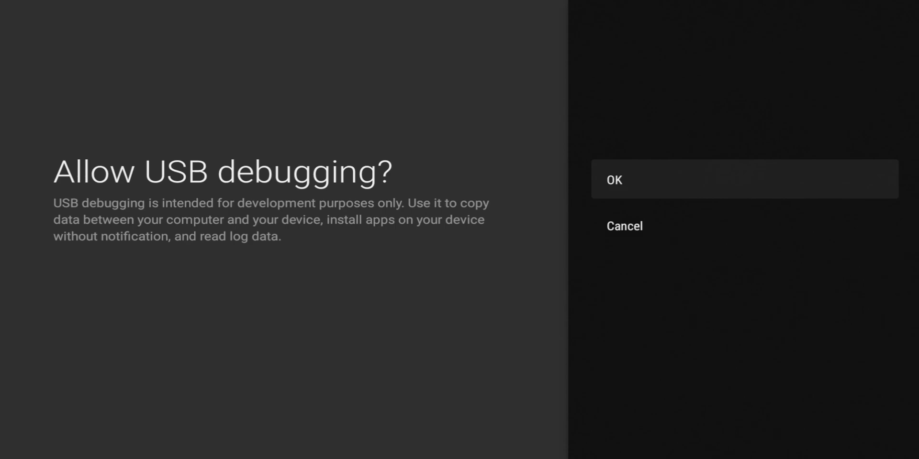
{"action": "left_click", "coordinate": [614, 180]}
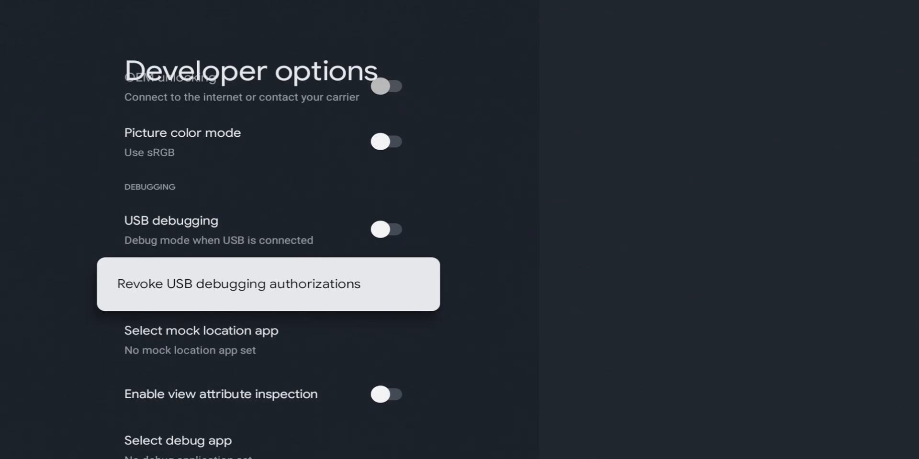
{"action": "scroll", "scroll_direction": "down", "scroll_amount": 3}
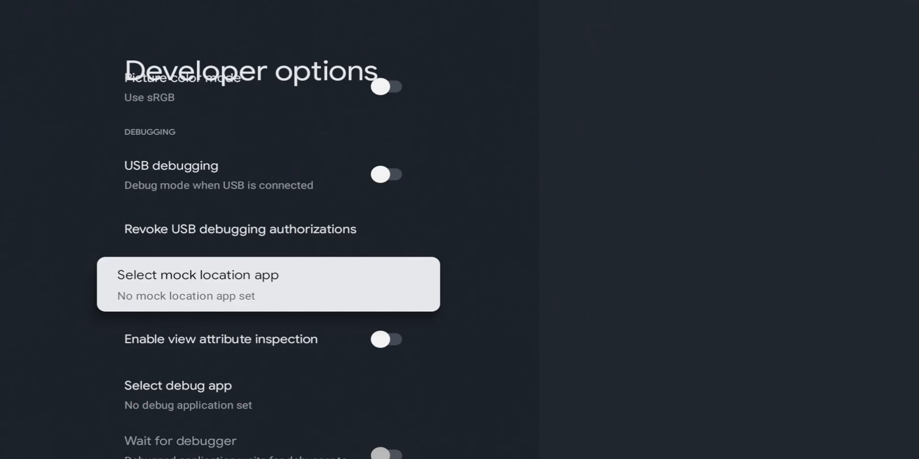
{"action": "scroll", "scroll_direction": "down", "scroll_amount": 3}
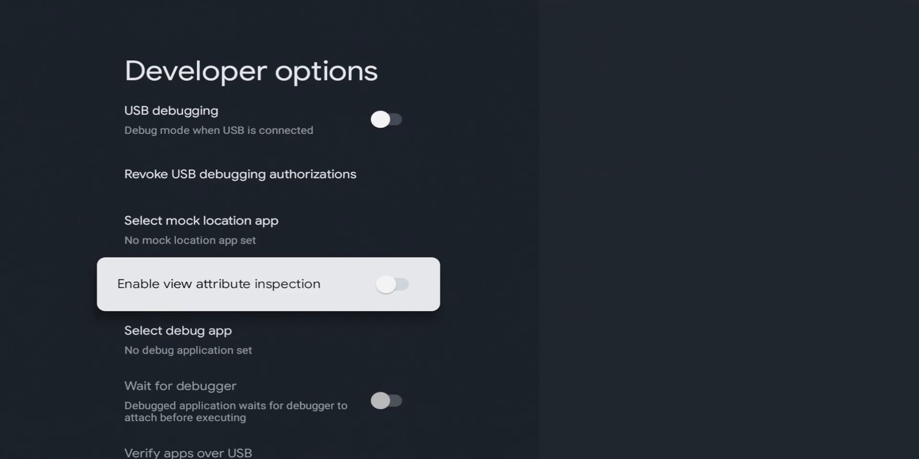
Toggle view attribute inspection, switch wireless display certification on and off, then go Home
{"action": "left_click", "coordinate": [393, 284]}
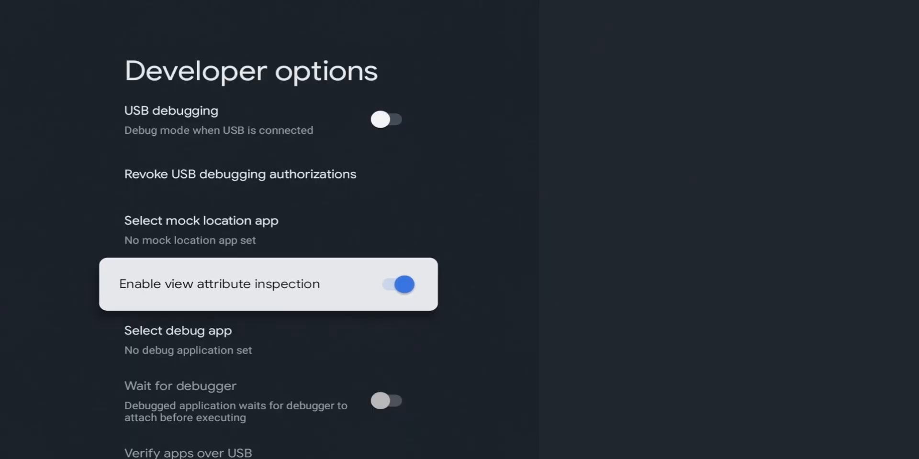
{"action": "left_click", "coordinate": [396, 284]}
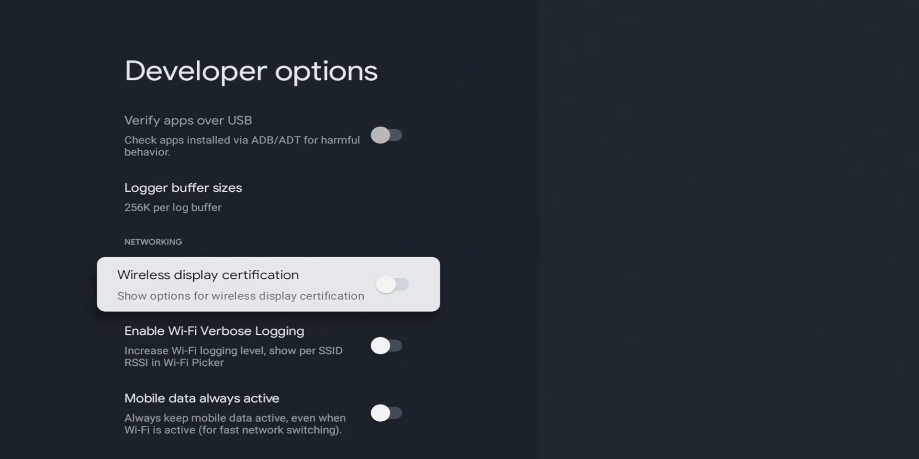
{"action": "left_click", "coordinate": [396, 285]}
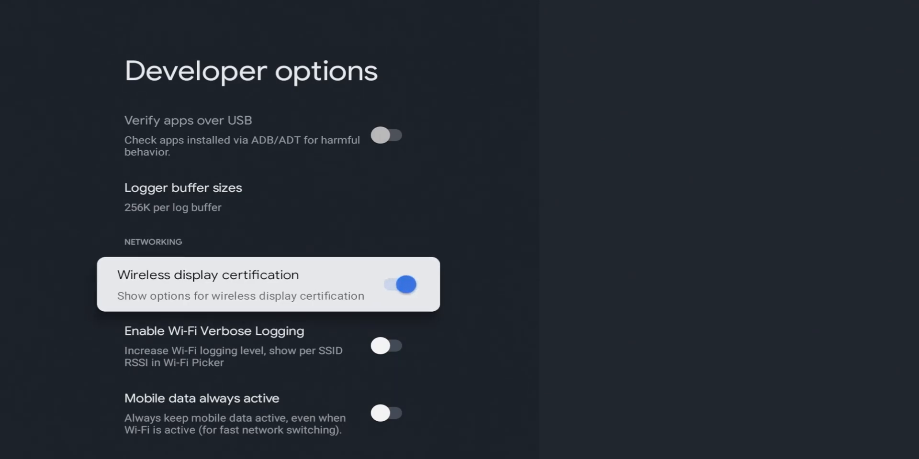
{"action": "left_click", "coordinate": [397, 284]}
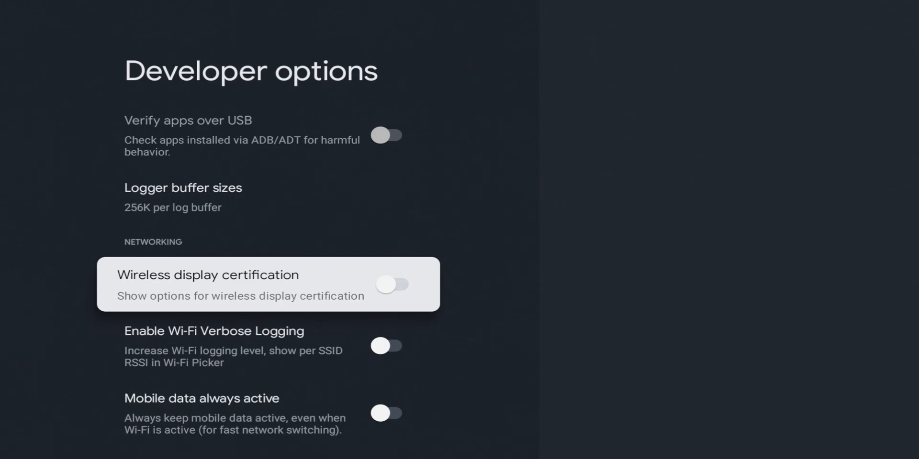
{"action": "scroll", "scroll_direction": "down", "scroll_amount": 3}
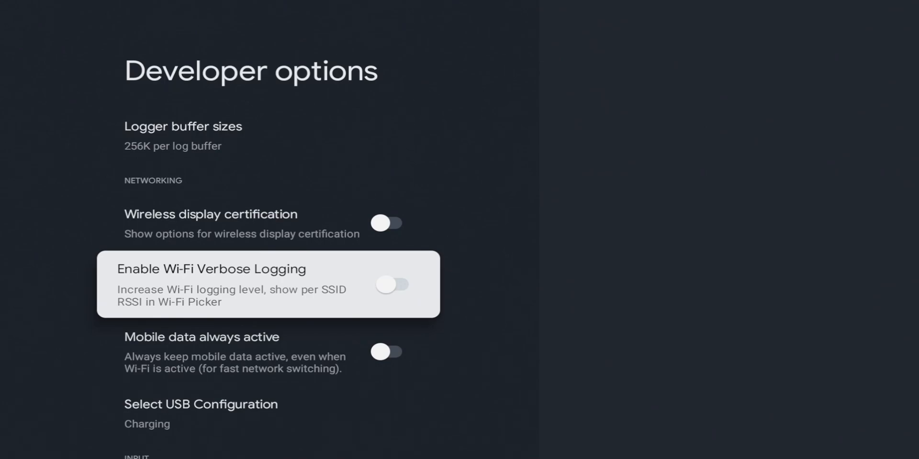
{"action": "left_click", "coordinate": [391, 284]}
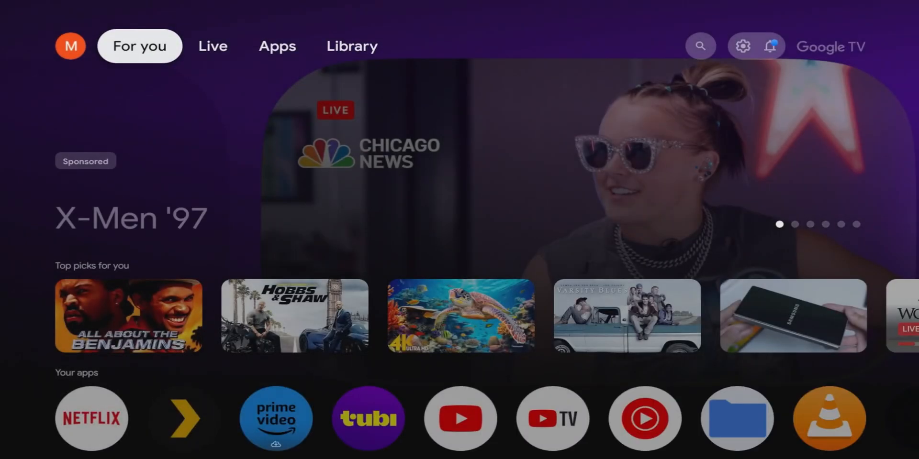
Open the quick settings panel and choose All settings
{"action": "left_click", "coordinate": [742, 46]}
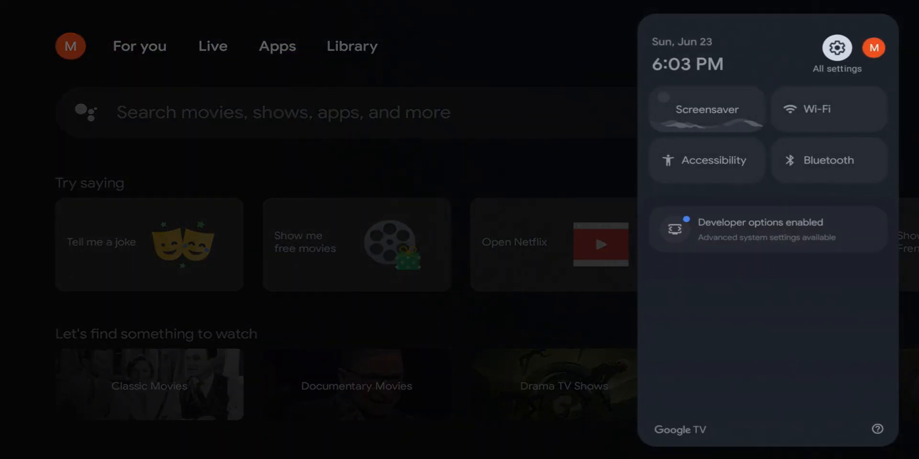
{"action": "left_click", "coordinate": [828, 109]}
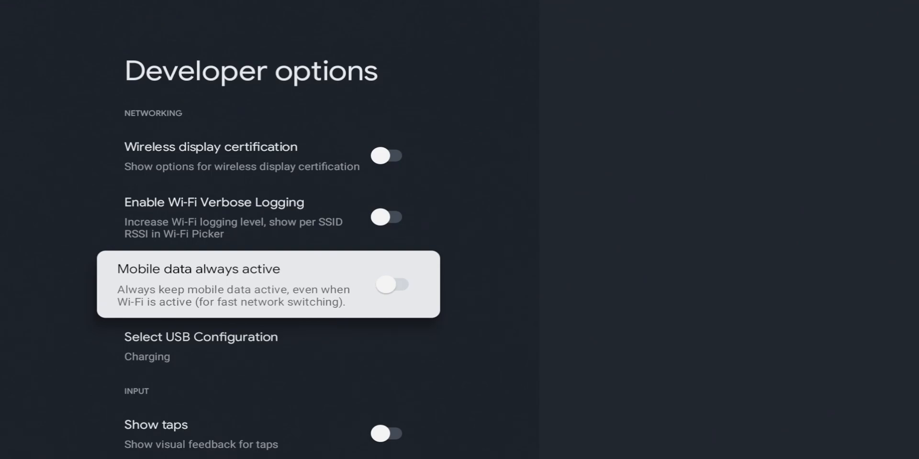
{"action": "left_click", "coordinate": [201, 337]}
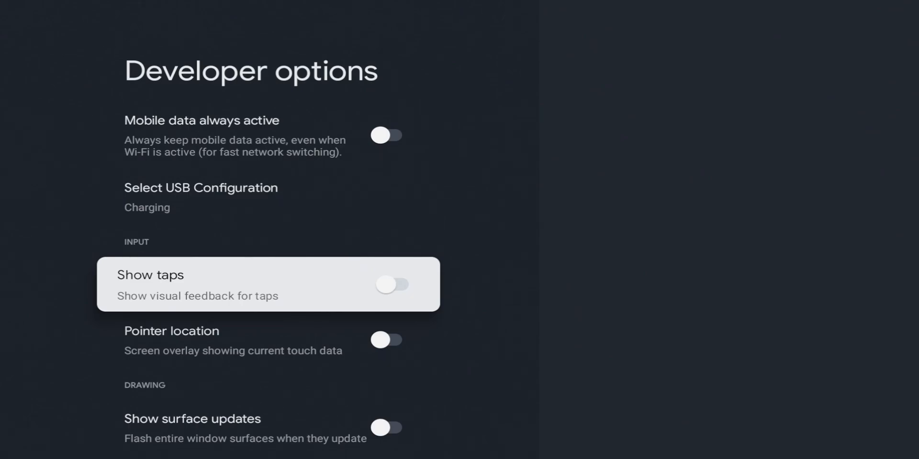
{"action": "left_click", "coordinate": [392, 284]}
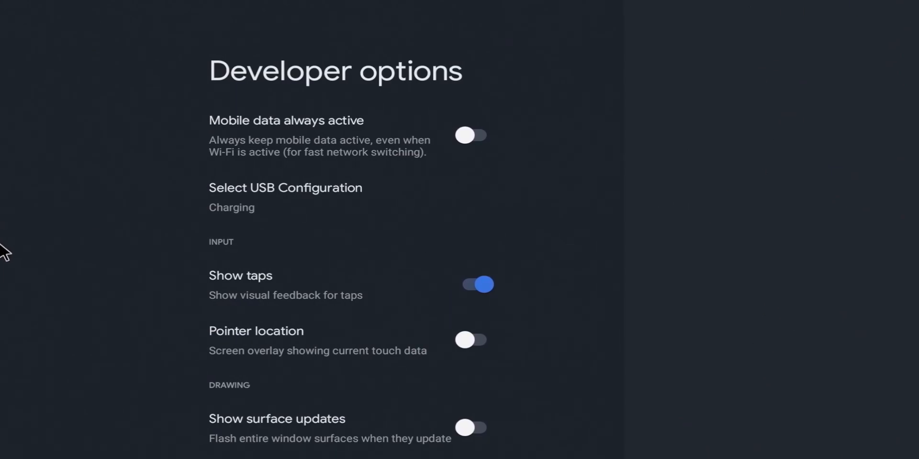
{"action": "mouse_move", "coordinate": [82, 454]}
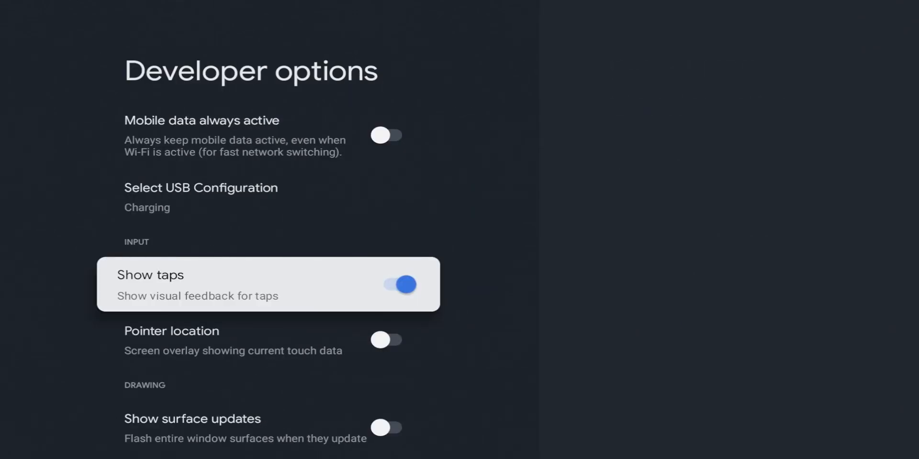
{"action": "left_click", "coordinate": [398, 284]}
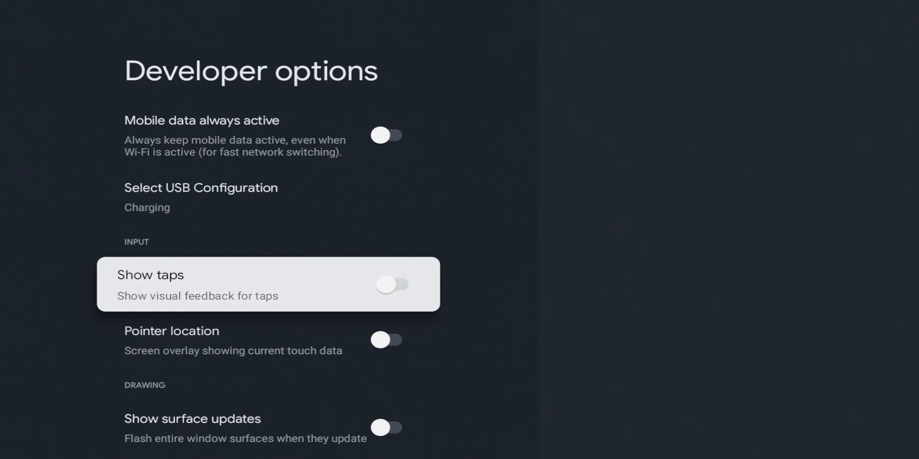
{"action": "scroll", "scroll_direction": "down", "scroll_amount": 3}
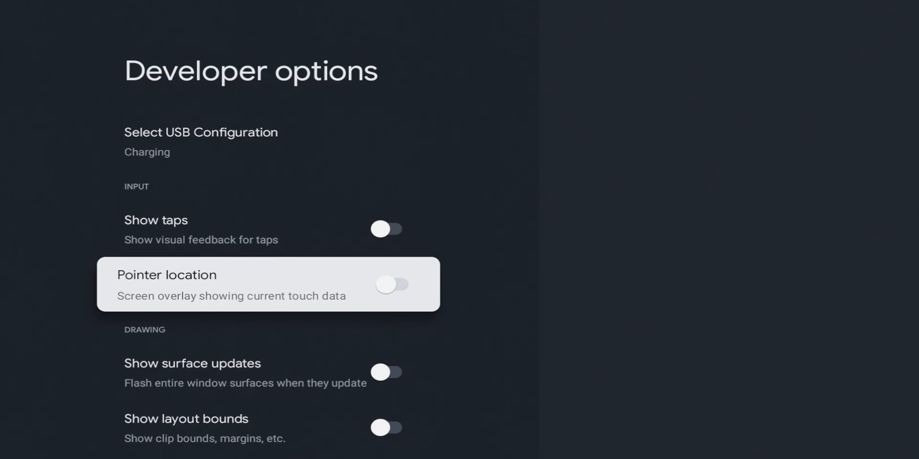
{"action": "left_click", "coordinate": [397, 284]}
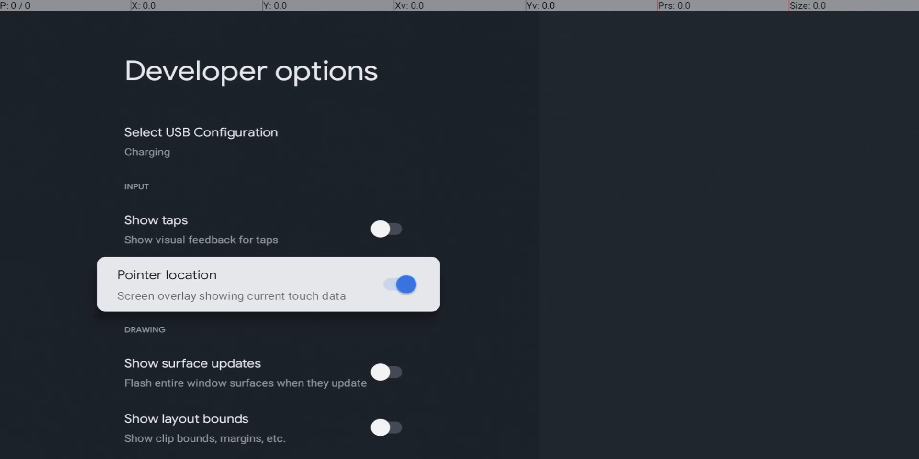
{"action": "mouse_move", "coordinate": [512, 192]}
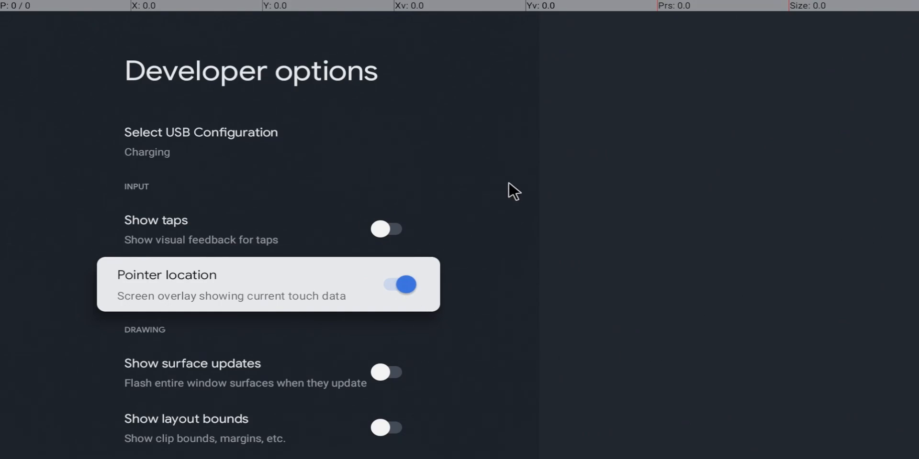
{"action": "mouse_move", "coordinate": [736, 321]}
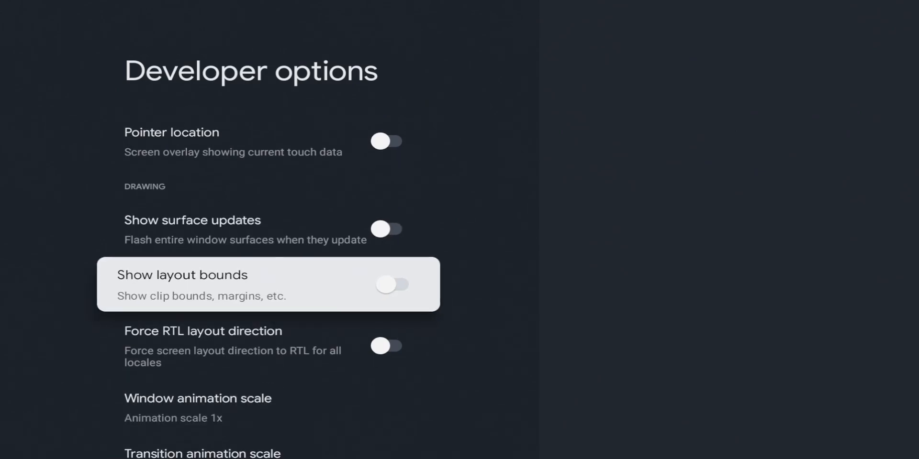
Turn pointer location back off and open the Window animation scale choices (1x)
{"action": "left_click", "coordinate": [392, 284]}
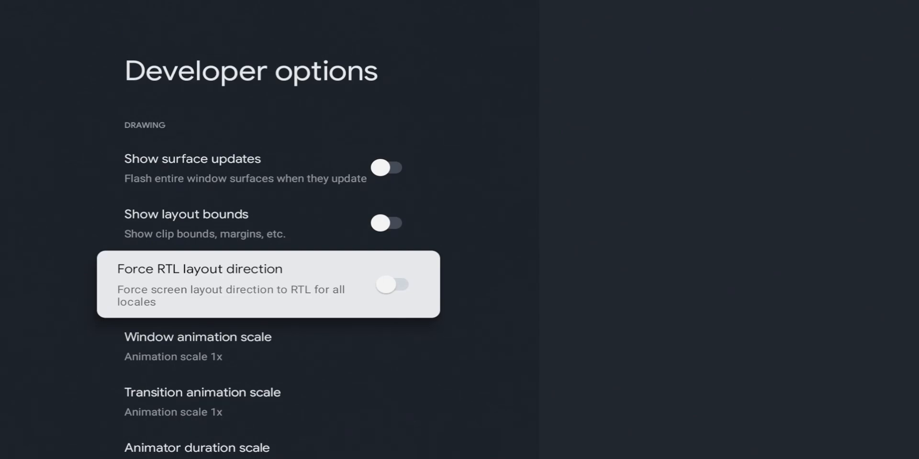
{"action": "left_click", "coordinate": [392, 284]}
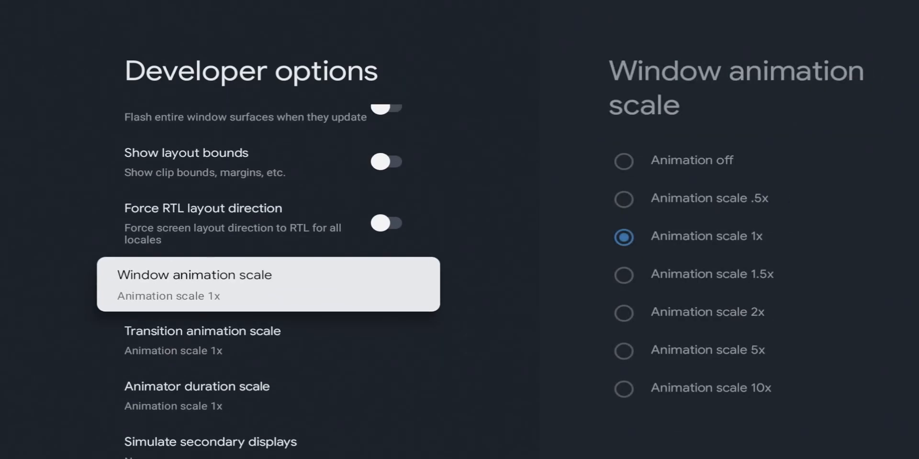
Scroll down to Simulate secondary displays and pick the 1080p overlay
{"action": "scroll", "scroll_direction": "down", "scroll_amount": 3}
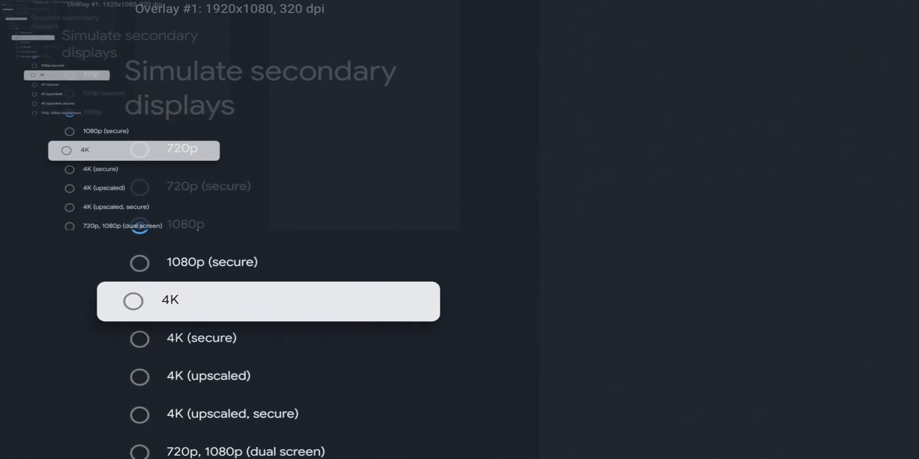
Simulate 4K, then 480p secondary displays, and finally set simulation to None
{"action": "left_click", "coordinate": [170, 300]}
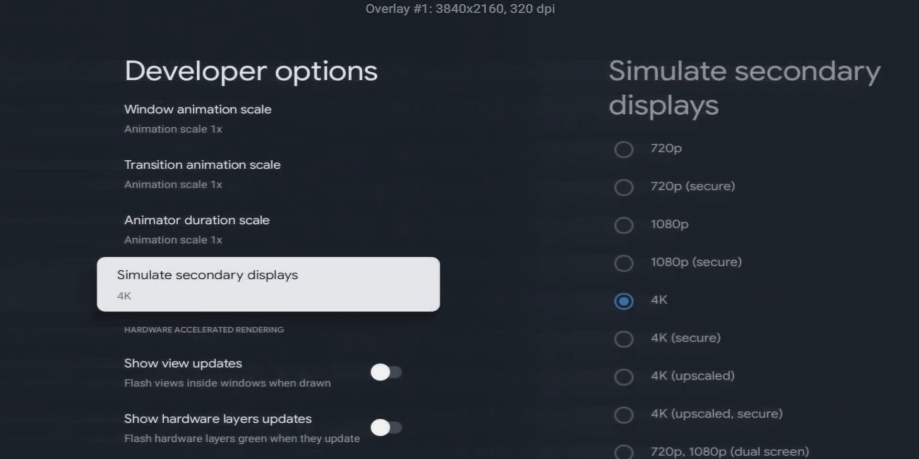
{"action": "scroll", "scroll_direction": "down", "scroll_amount": 3}
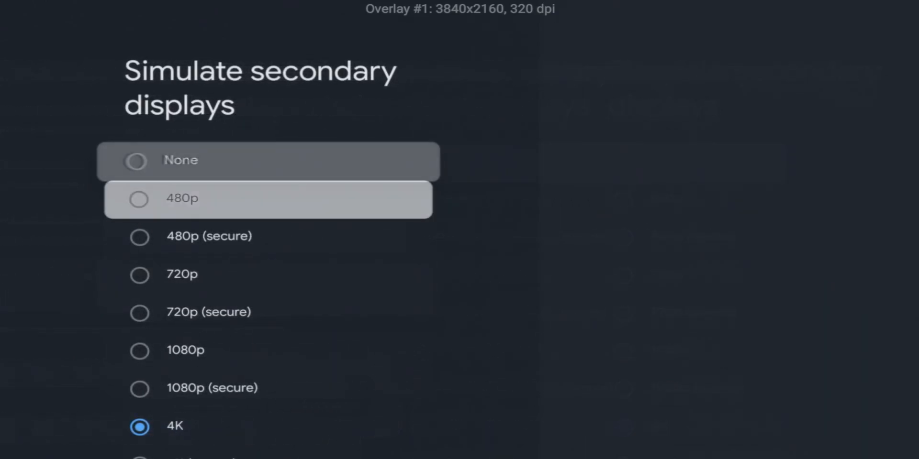
{"action": "left_click", "coordinate": [269, 198]}
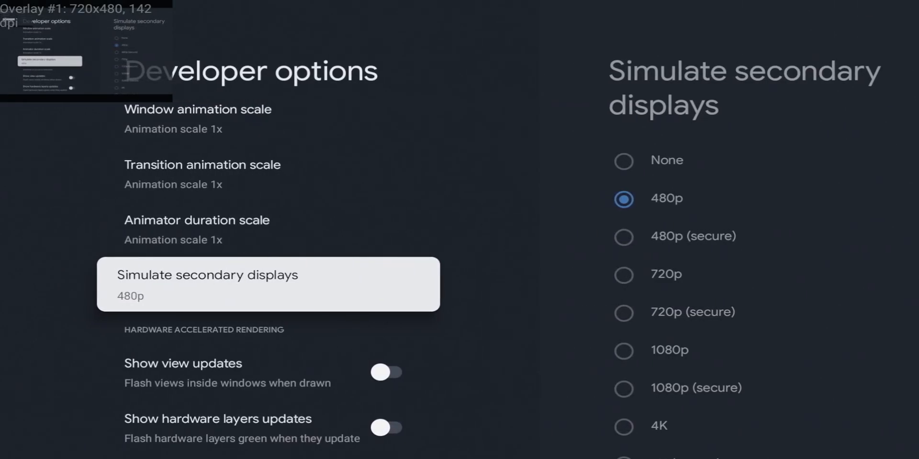
{"action": "scroll", "scroll_direction": "down", "scroll_amount": 3}
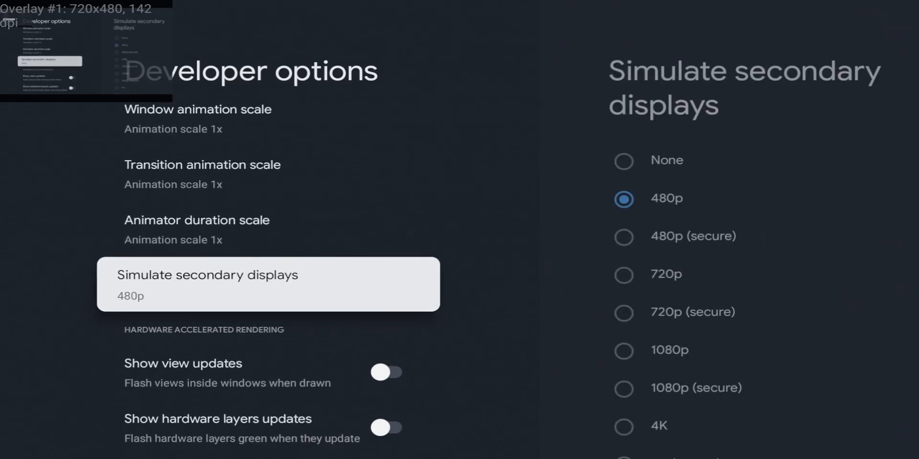
{"action": "left_click", "coordinate": [208, 284]}
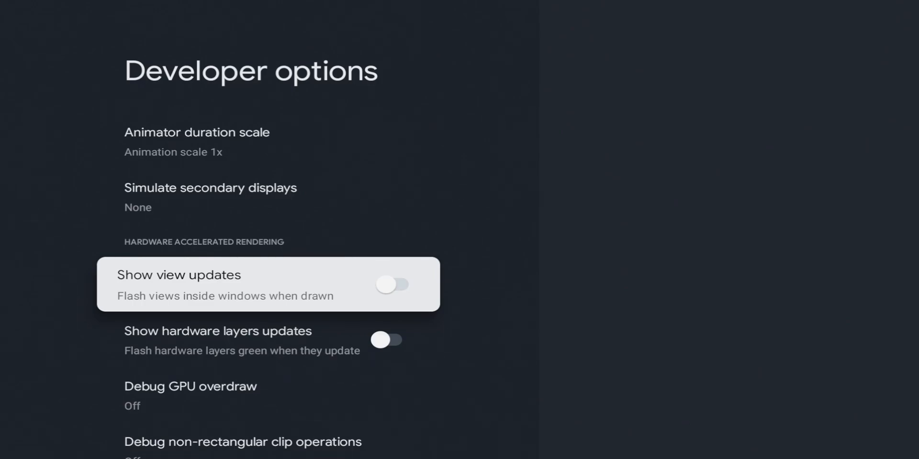
Toggle Show hardware layers updates, then set Debug GPU overdraw back to Off
{"action": "left_click", "coordinate": [393, 284]}
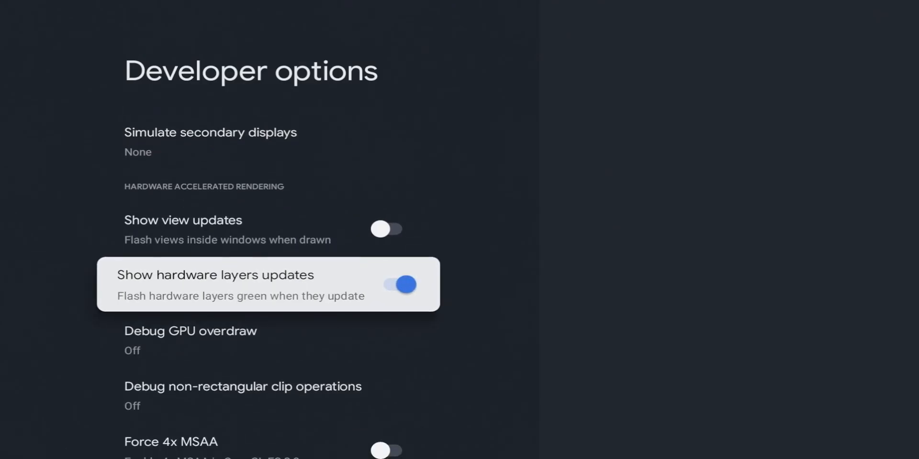
{"action": "scroll", "scroll_direction": "down", "scroll_amount": 3}
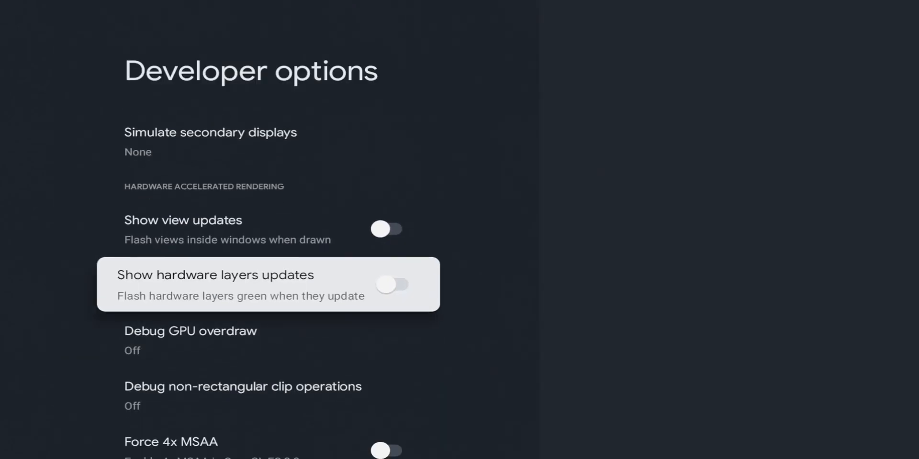
{"action": "left_click", "coordinate": [190, 330]}
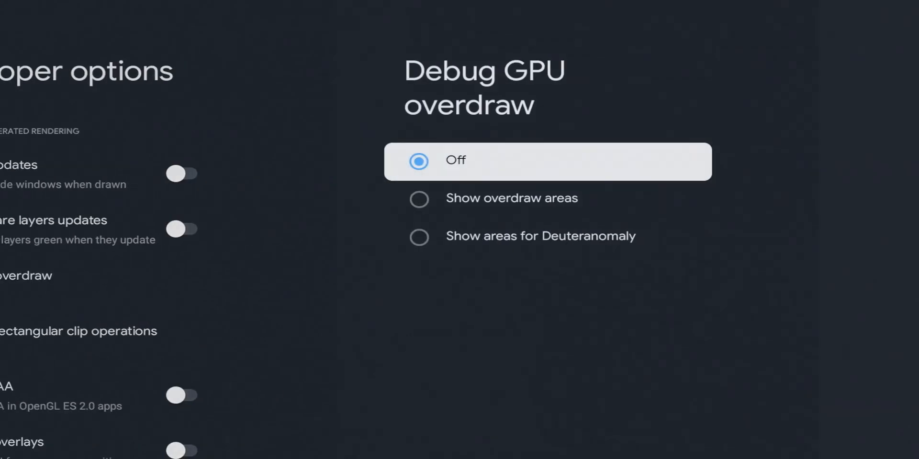
{"action": "left_click", "coordinate": [418, 198]}
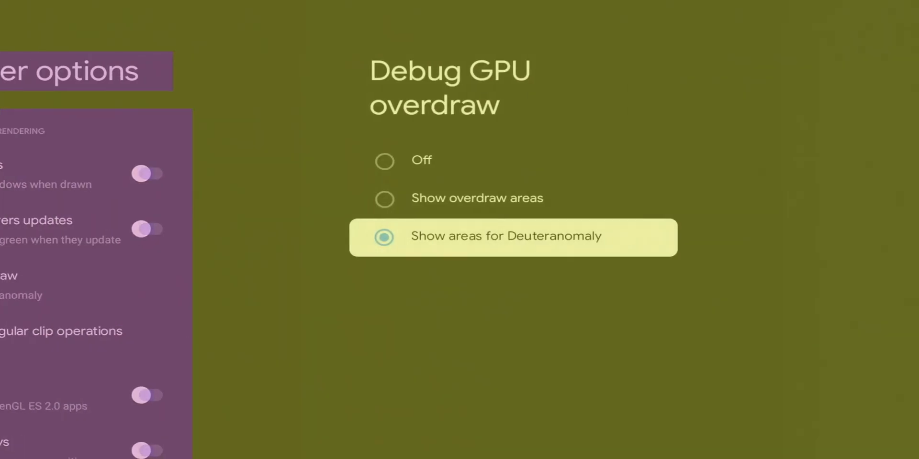
{"action": "left_click", "coordinate": [384, 161]}
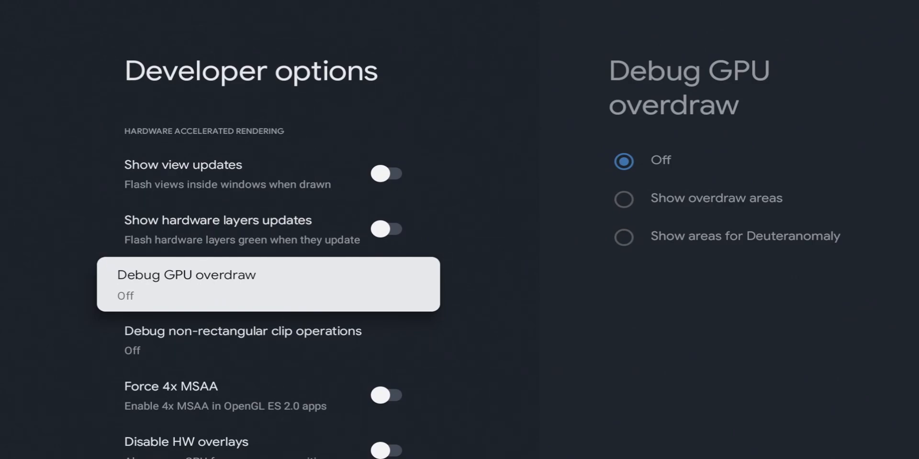
{"action": "left_click", "coordinate": [243, 338]}
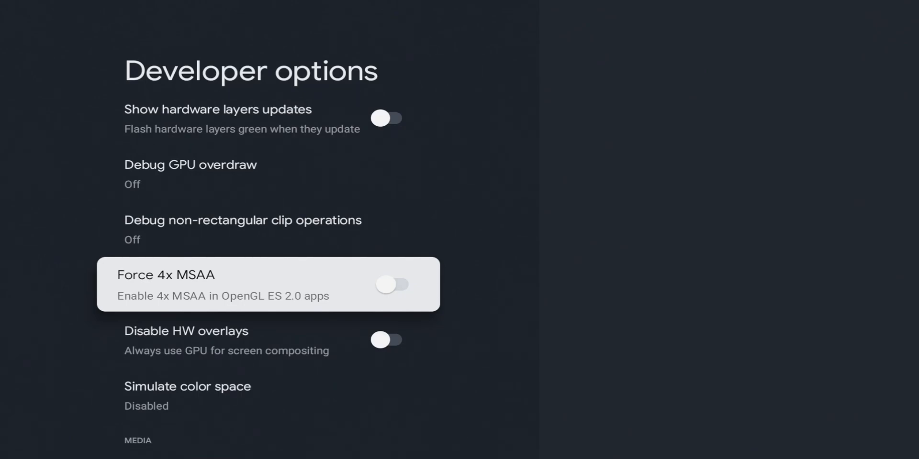
Set Simulate color space to Protanomaly (red-green) to tint the screen
{"action": "left_click", "coordinate": [392, 285]}
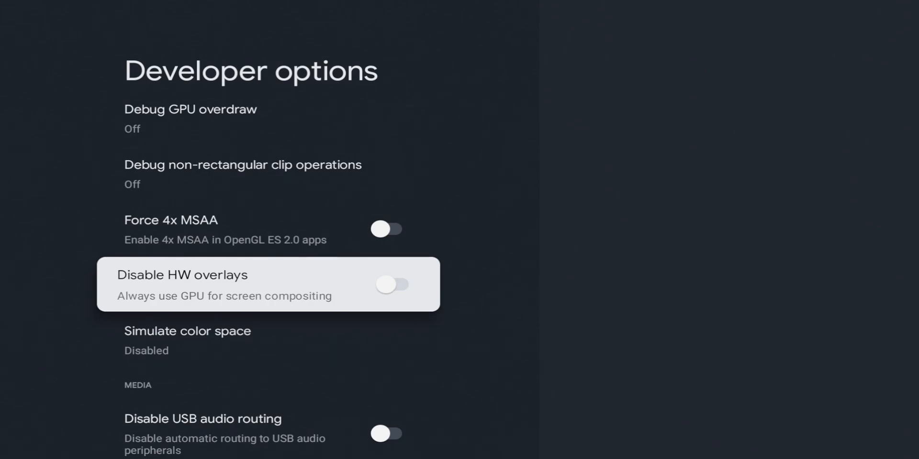
{"action": "left_click", "coordinate": [394, 284]}
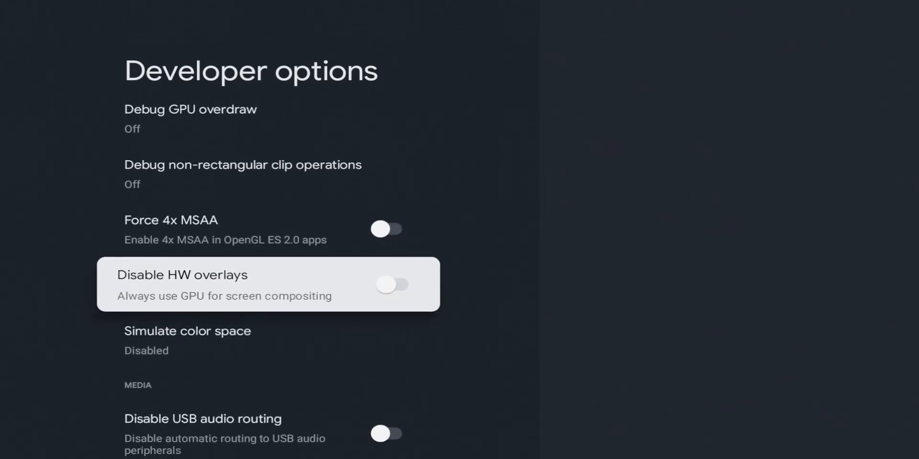
{"action": "left_click", "coordinate": [187, 331]}
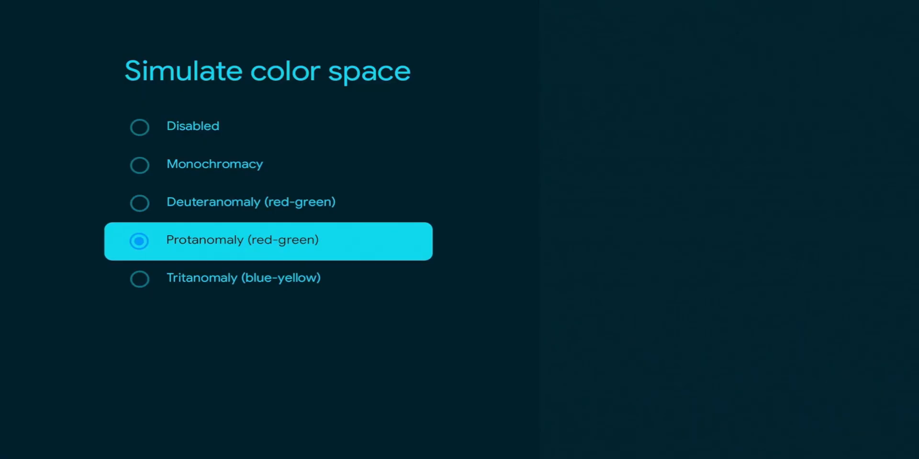
Select Disabled under Simulate color space to remove the colour tint
{"action": "left_click", "coordinate": [139, 278]}
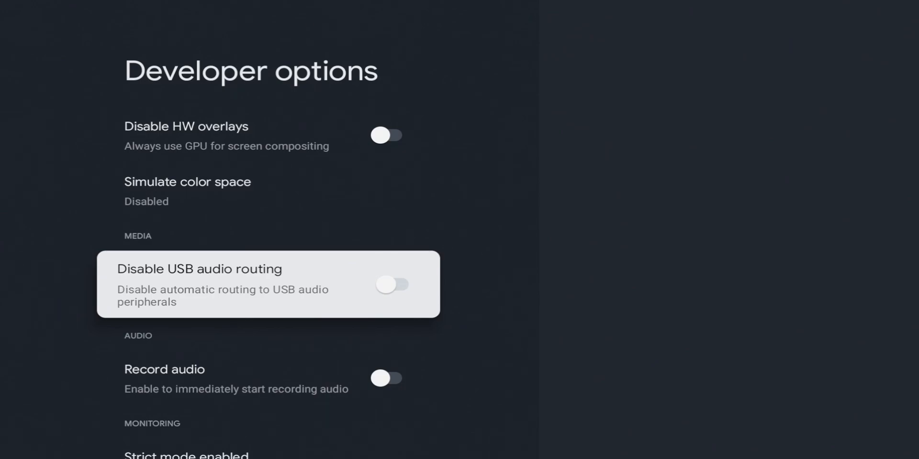
Toggle Record audio on and off, then scroll to the audio playback and timing entries
{"action": "scroll", "scroll_direction": "down", "scroll_amount": 3}
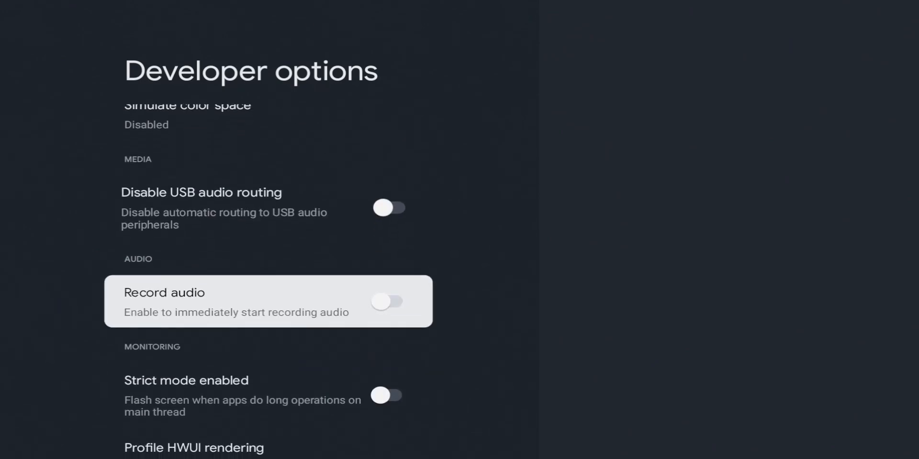
{"action": "scroll", "scroll_direction": "down", "scroll_amount": 3}
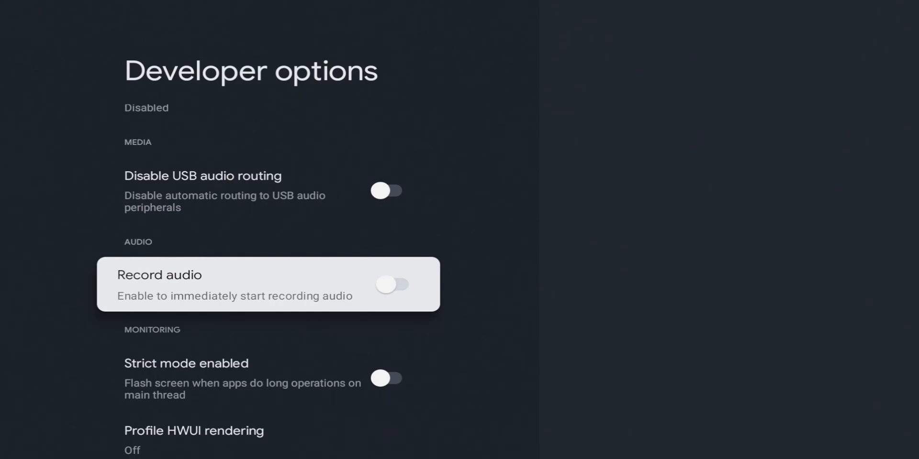
{"action": "left_click", "coordinate": [392, 284]}
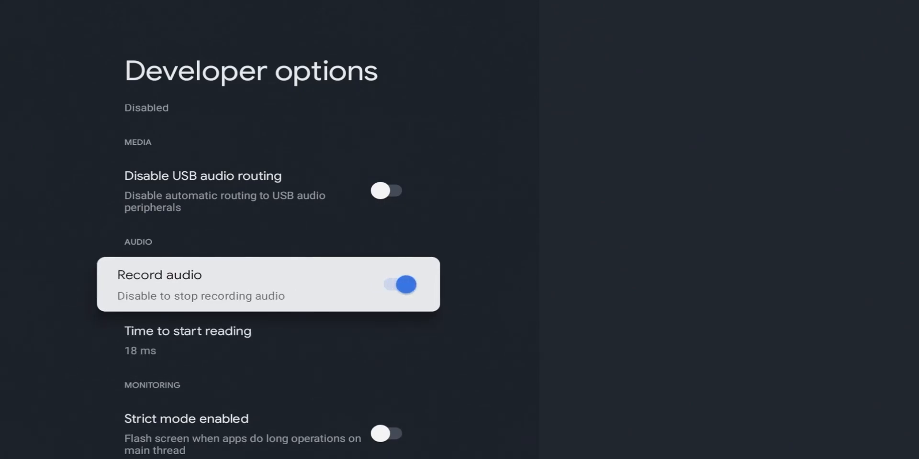
{"action": "scroll", "scroll_direction": "down", "scroll_amount": 3}
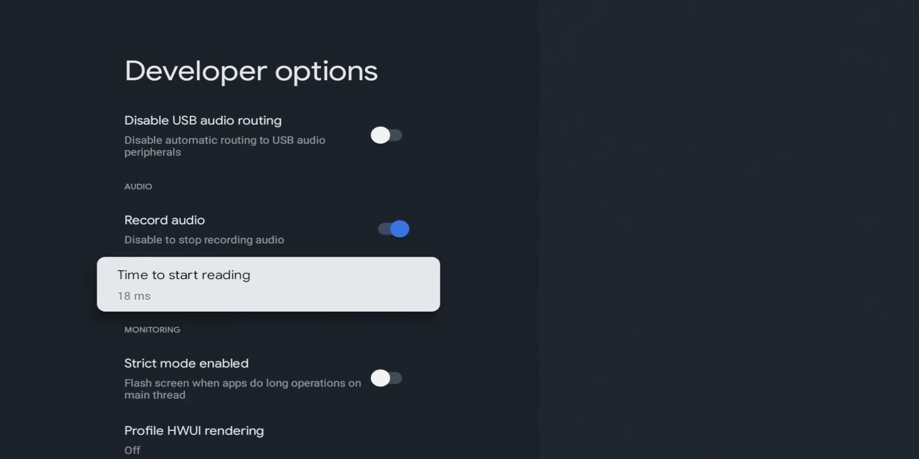
{"action": "scroll", "scroll_direction": "down", "scroll_amount": 3}
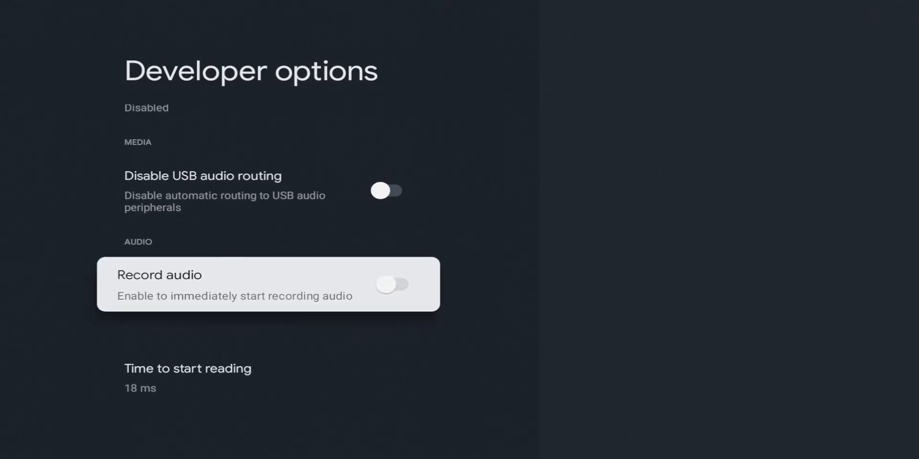
{"action": "scroll", "scroll_direction": "down", "scroll_amount": 3}
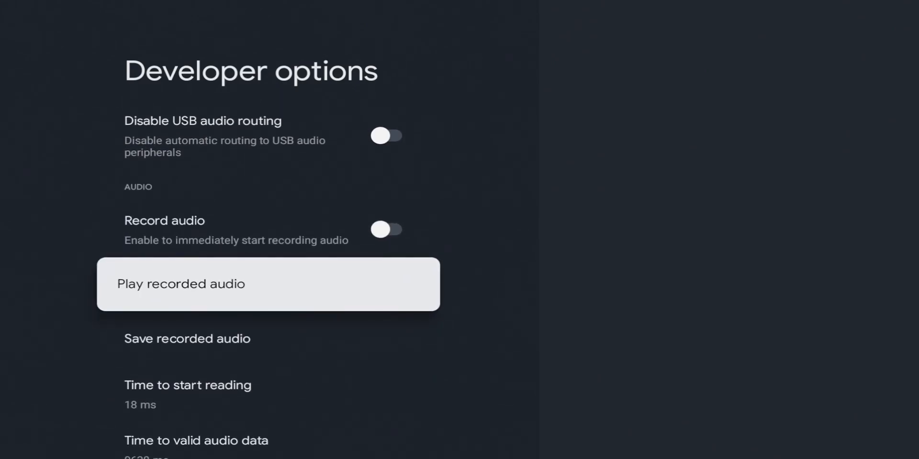
{"action": "scroll", "scroll_direction": "down", "scroll_amount": 3}
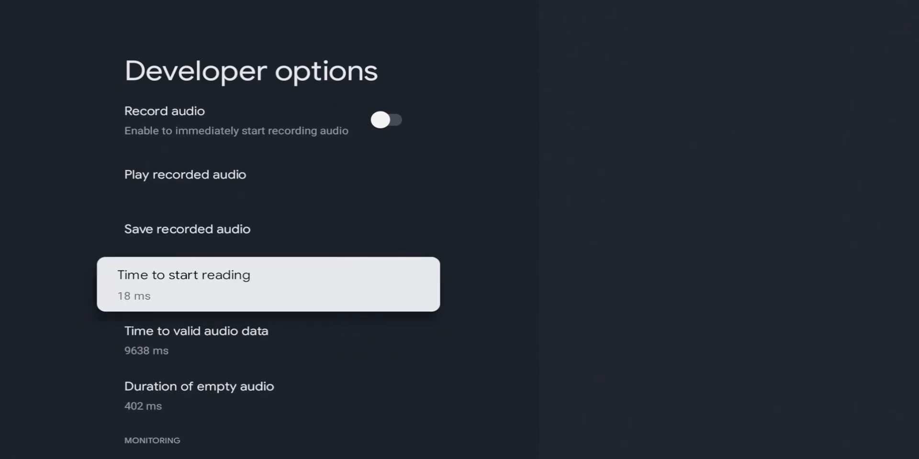
{"action": "scroll", "scroll_direction": "down", "scroll_amount": 3}
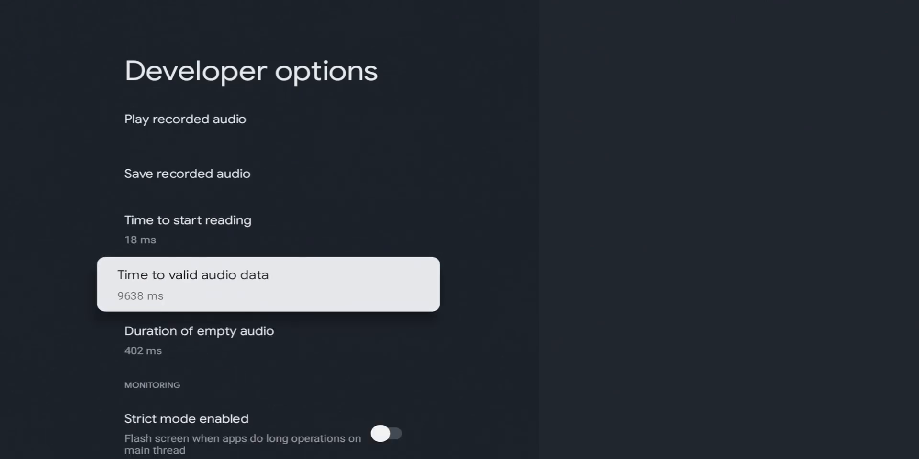
{"action": "scroll", "scroll_direction": "down", "scroll_amount": 3}
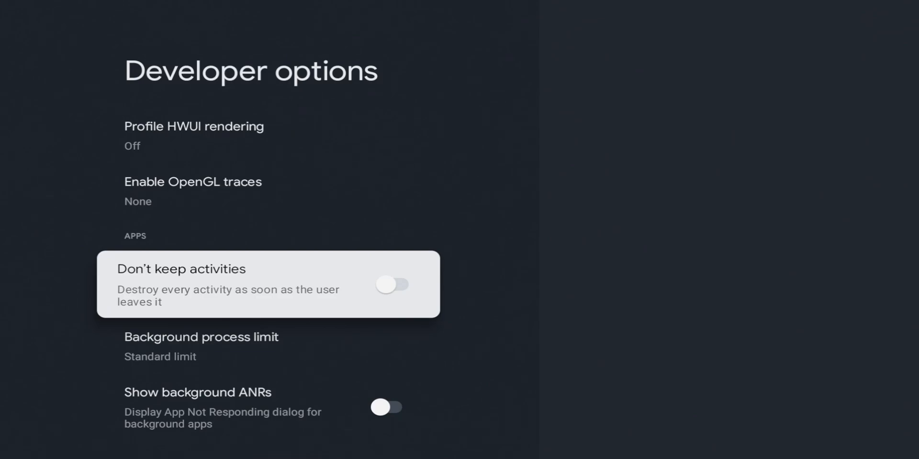
{"action": "left_click", "coordinate": [392, 285]}
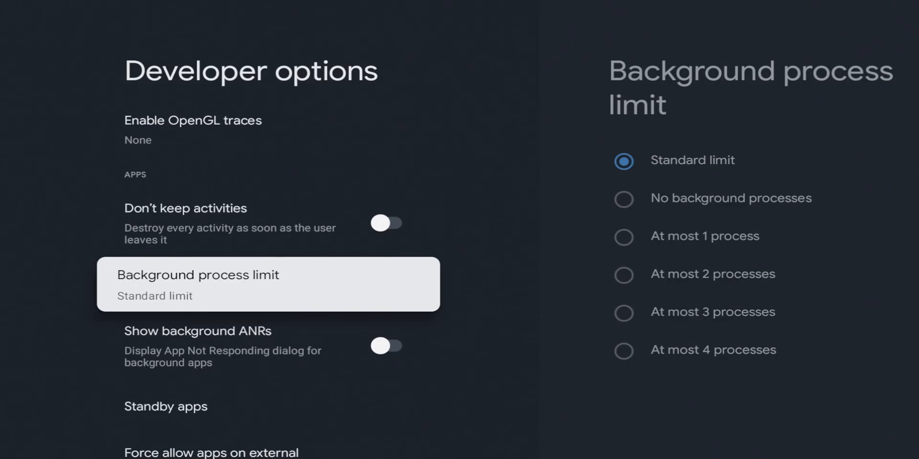
{"action": "left_click", "coordinate": [268, 285]}
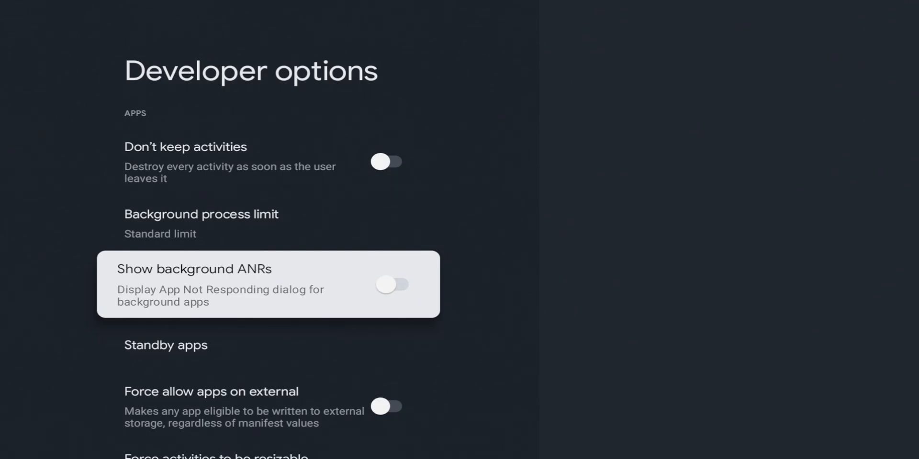
Scroll down through the remaining Developer options entries before heading home
{"action": "scroll", "scroll_direction": "down", "scroll_amount": 3}
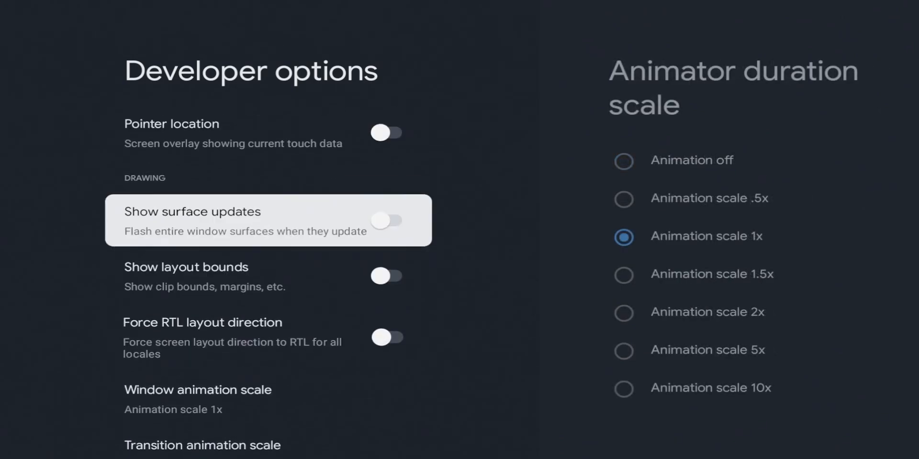
{"action": "scroll", "scroll_direction": "down", "scroll_amount": 3}
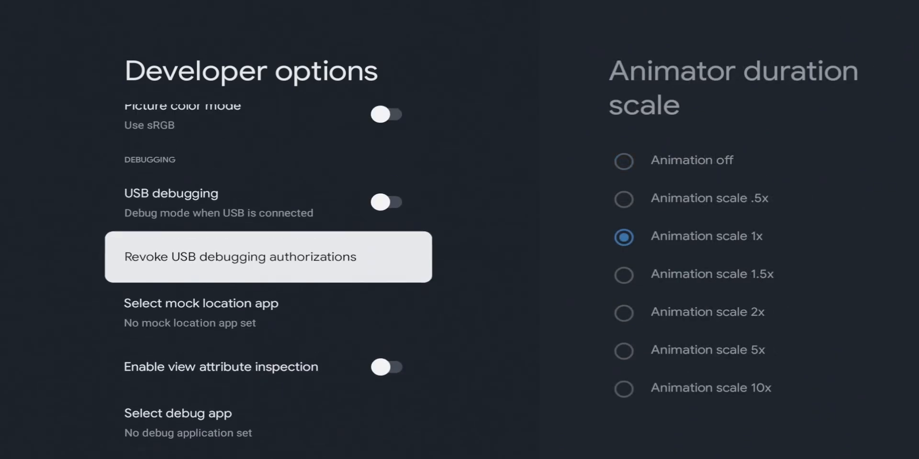
{"action": "scroll", "scroll_direction": "down", "scroll_amount": 3}
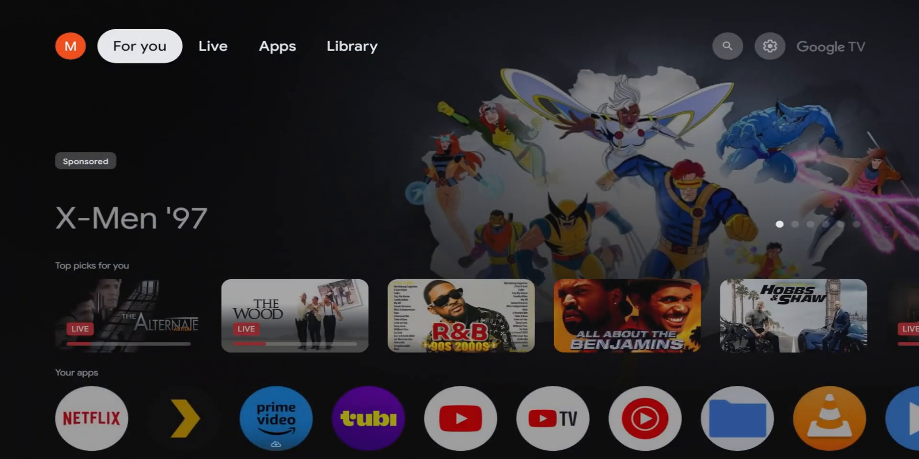
{"action": "left_click", "coordinate": [213, 46]}
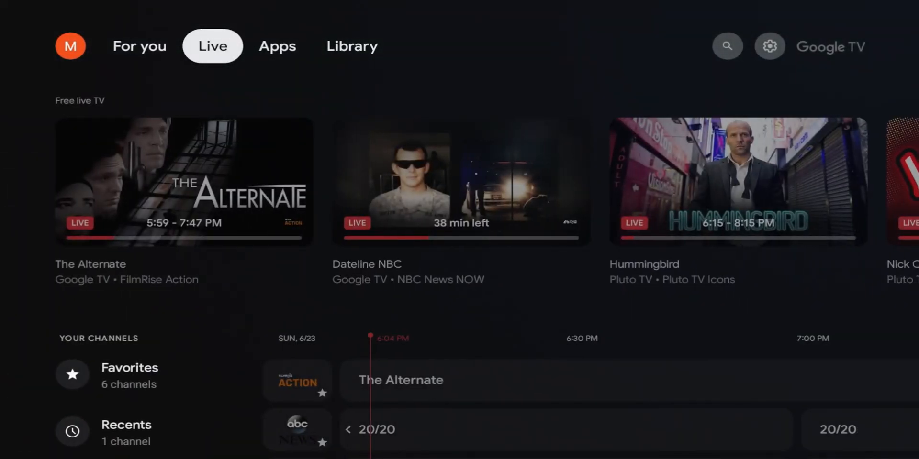
{"action": "left_click", "coordinate": [277, 47]}
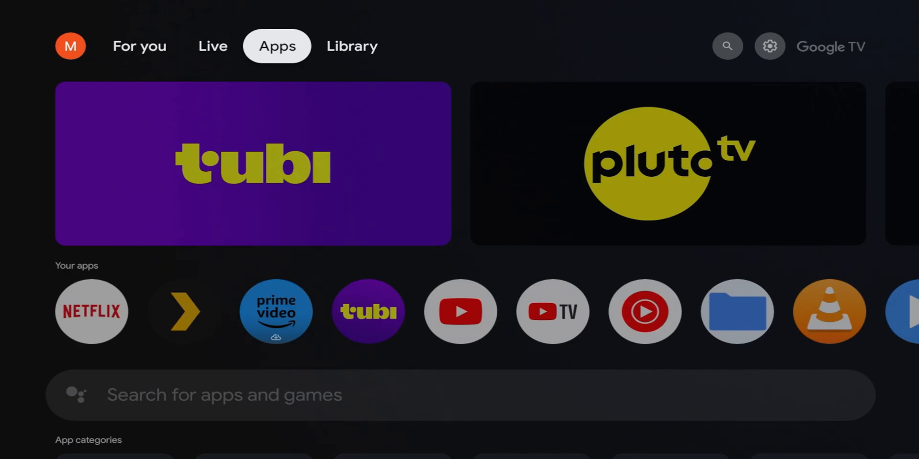
{"action": "left_click", "coordinate": [728, 46]}
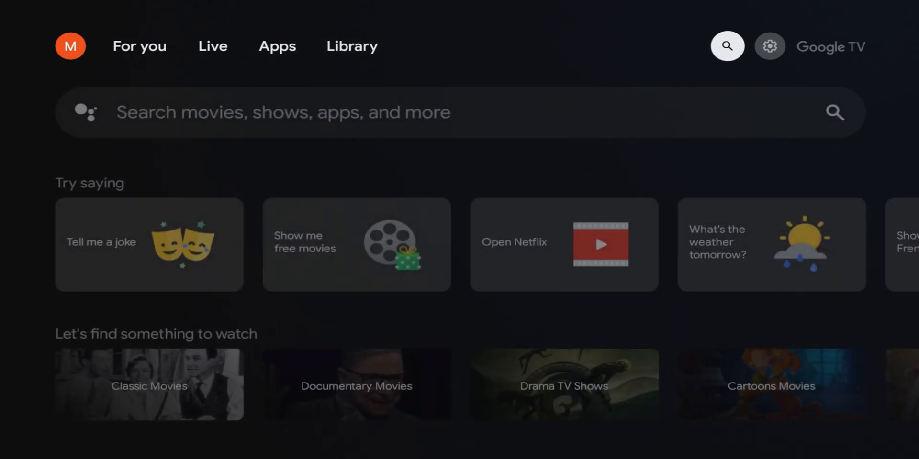
{"action": "left_click", "coordinate": [139, 46]}
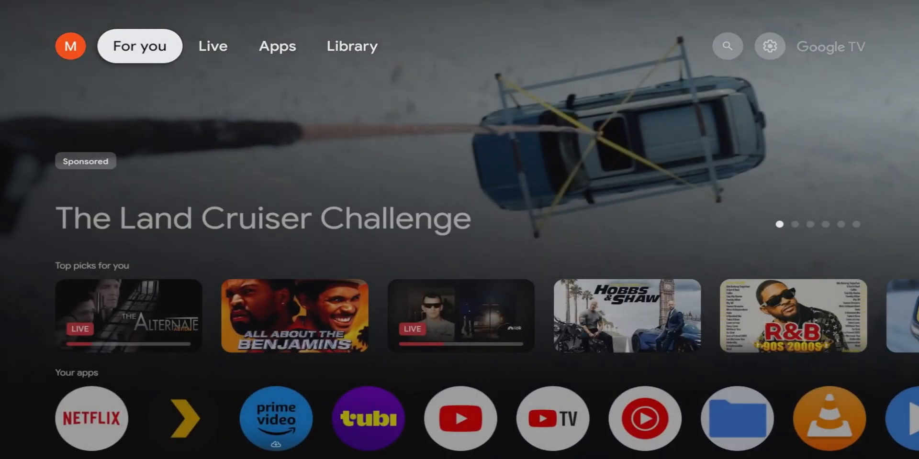